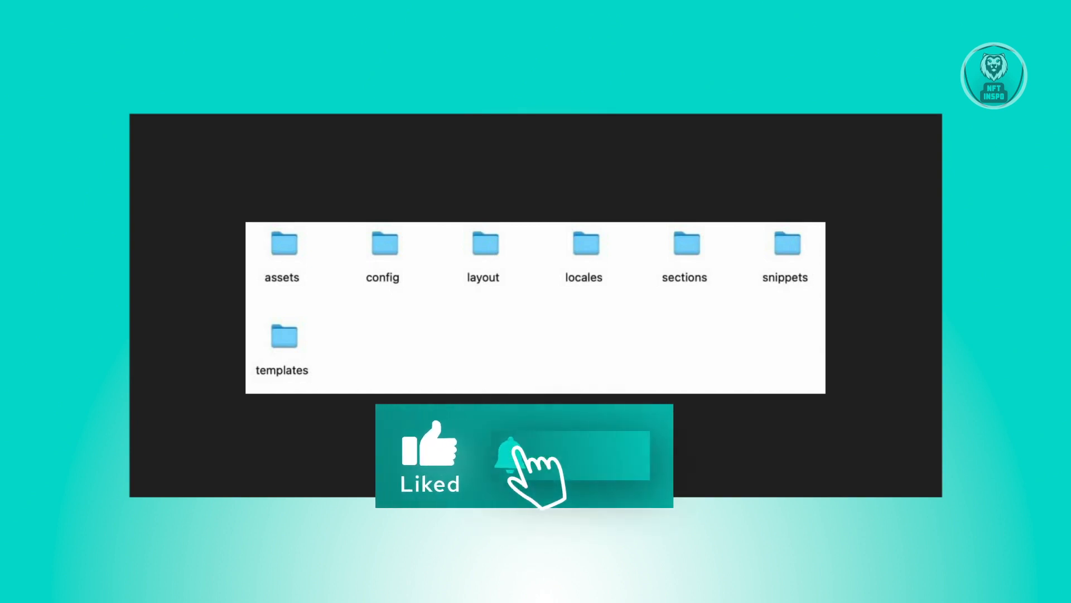
{"action": "left_click", "coordinate": [509, 455]}
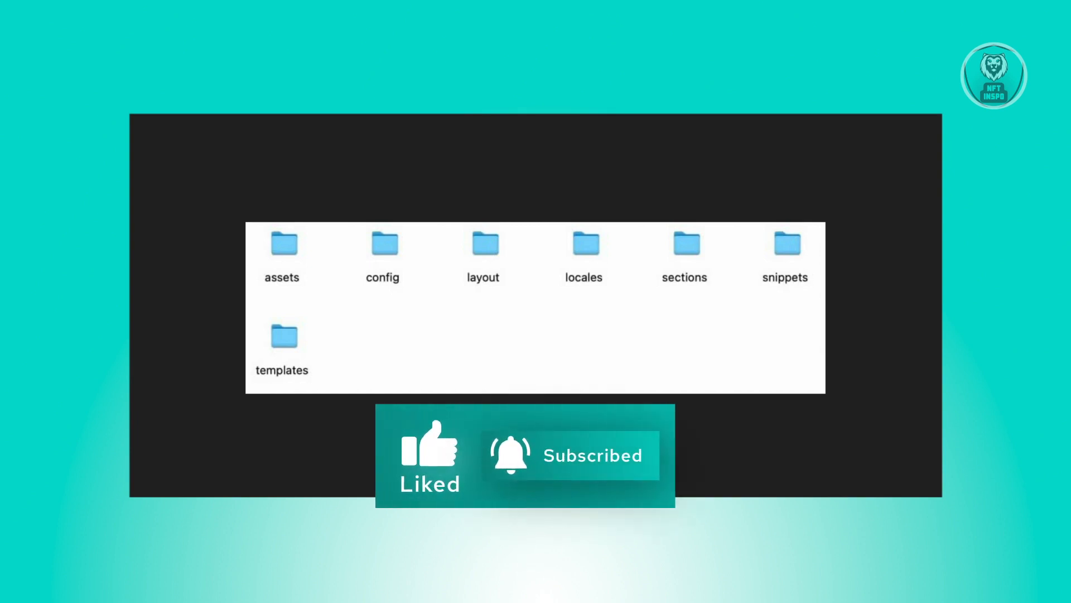